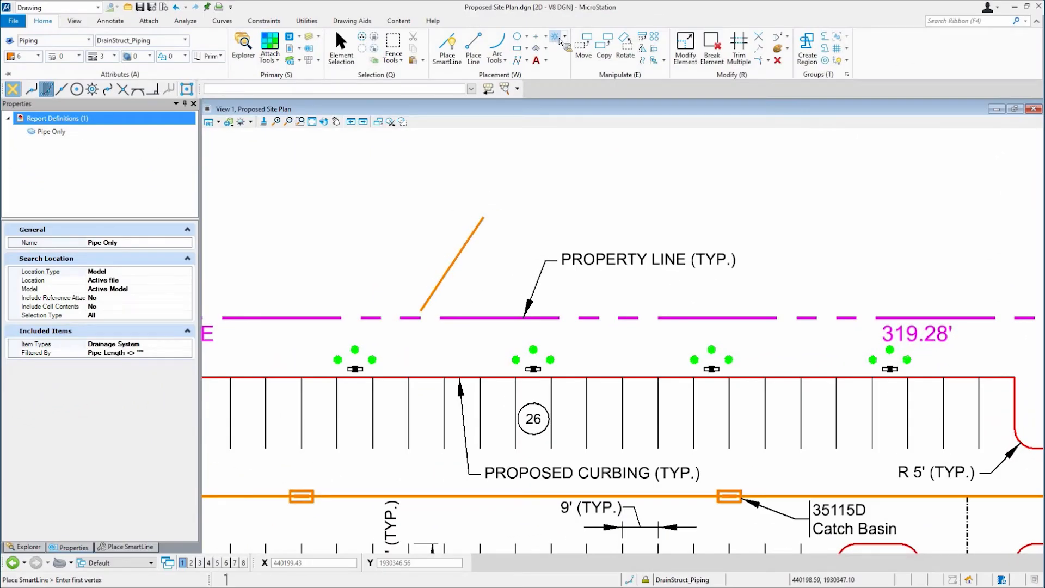
Step: Start the Place Active Cell tool and show its settings with ArrTermLin as the active cell
click(554, 36)
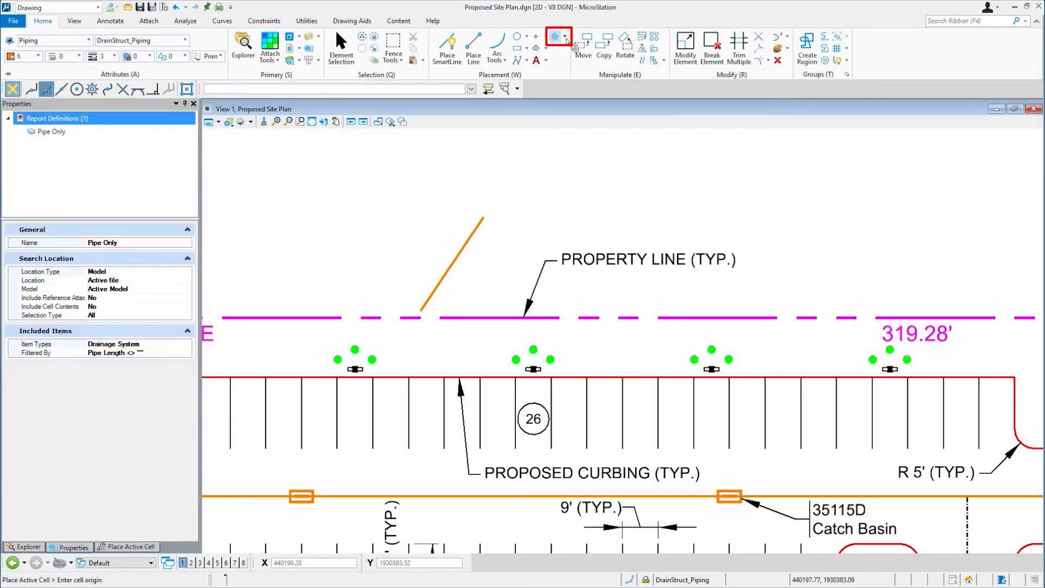
click(566, 36)
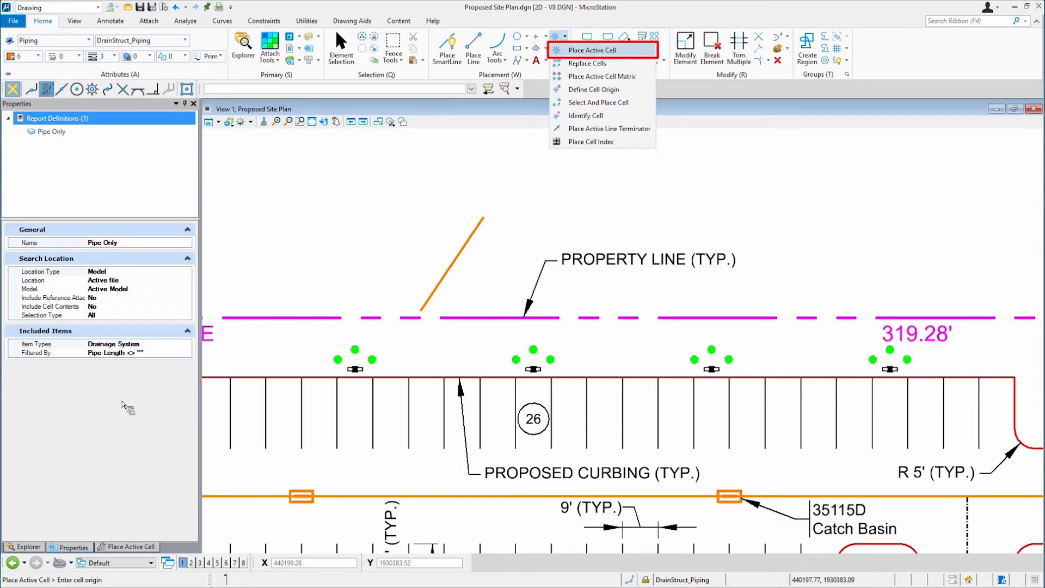
click(592, 49)
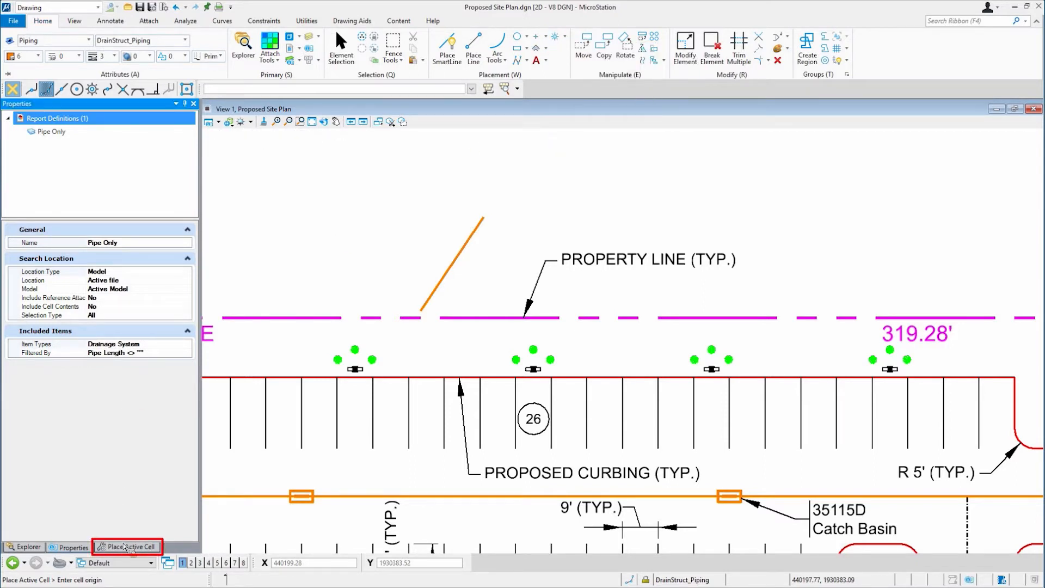
click(126, 546)
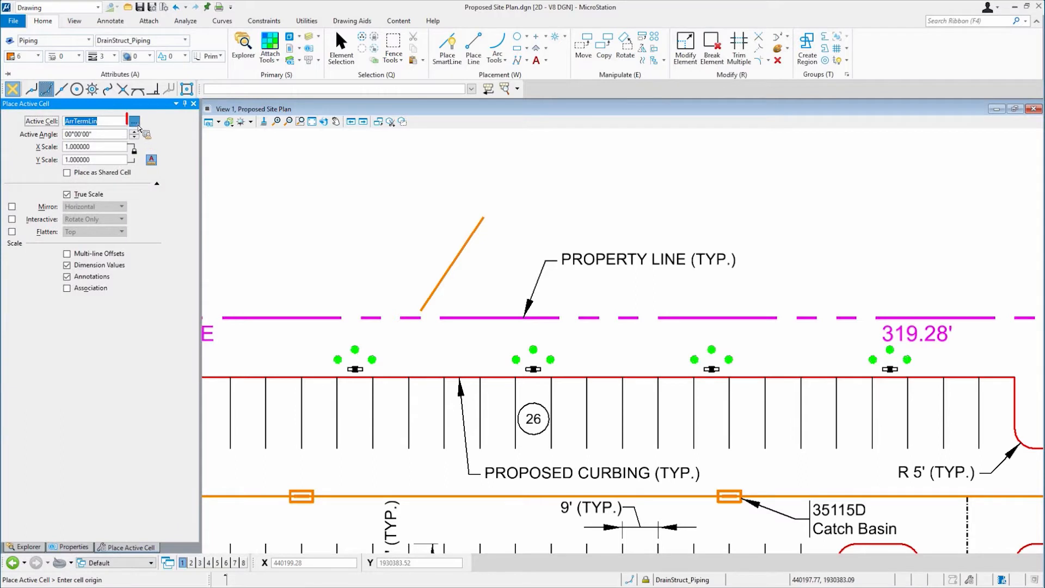
Step: Choose ArrTermLin from the Cell Library as the active line terminator at scale 0.0833
click(135, 121)
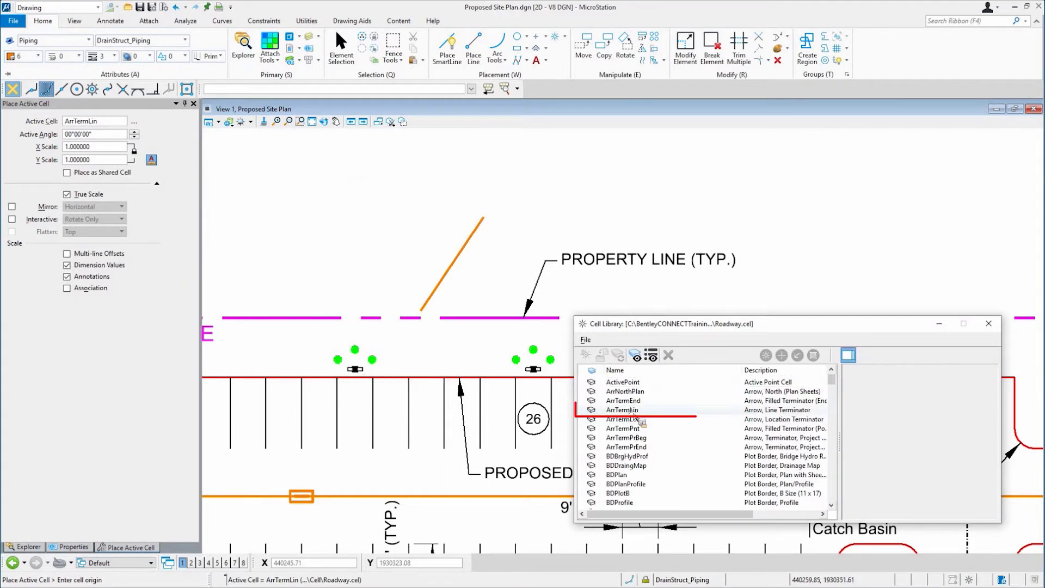
right_click(621, 410)
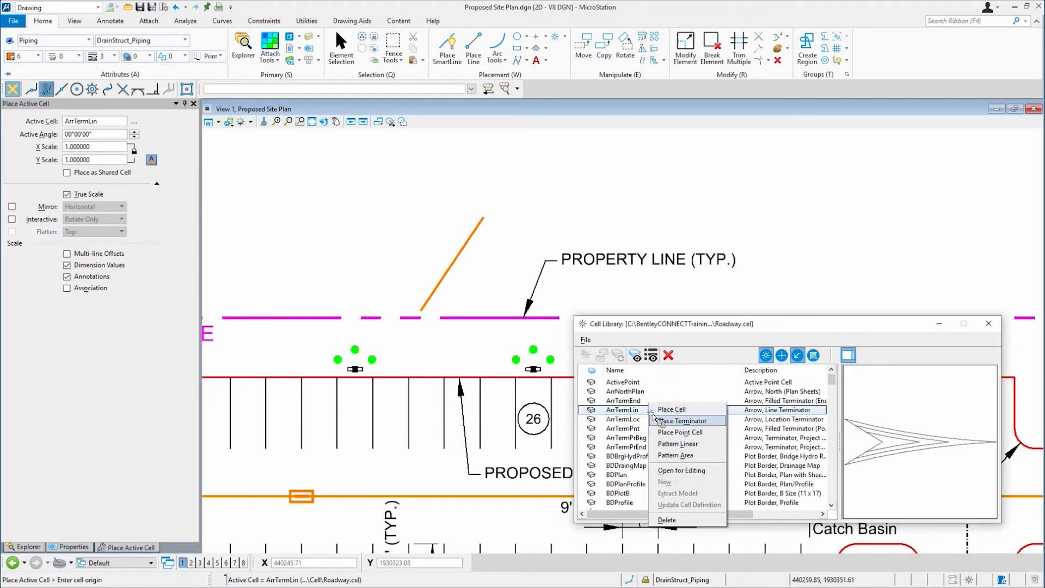
mouse_move(679, 420)
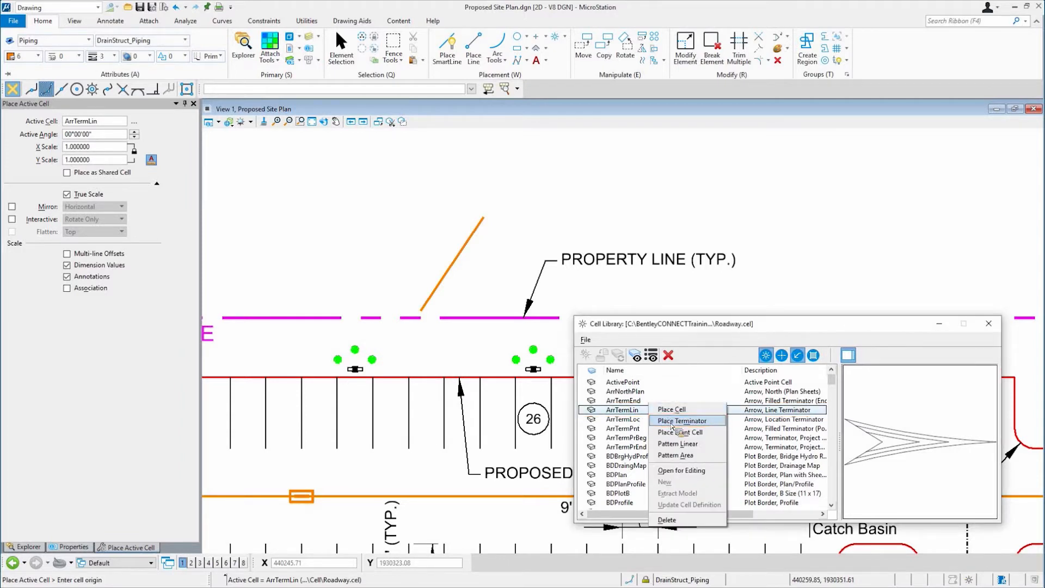
click(681, 420)
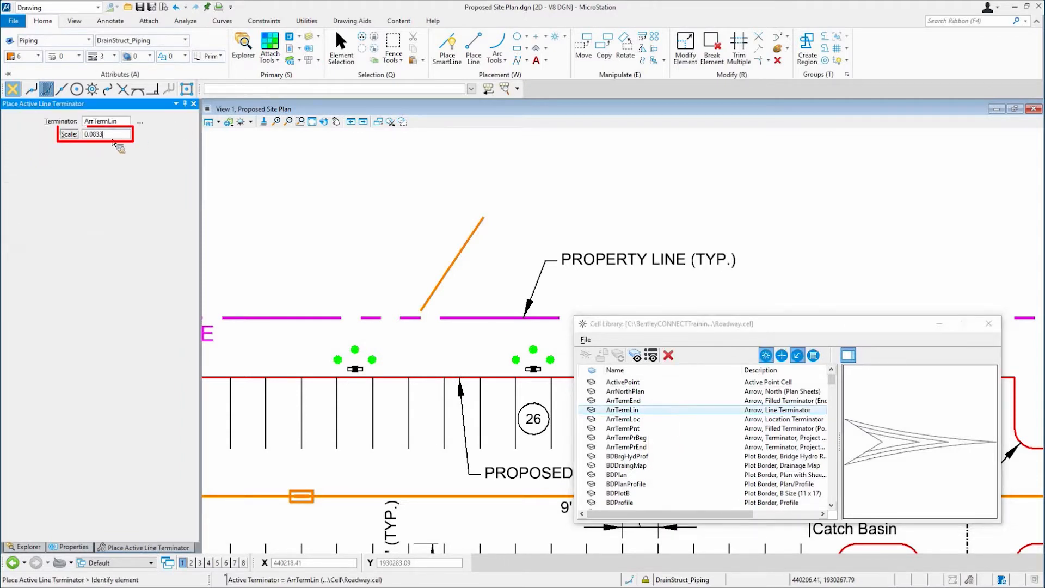
Step: Attach the ArrTermLin arrowhead to the lower end of the orange leader line at the property line
click(988, 324)
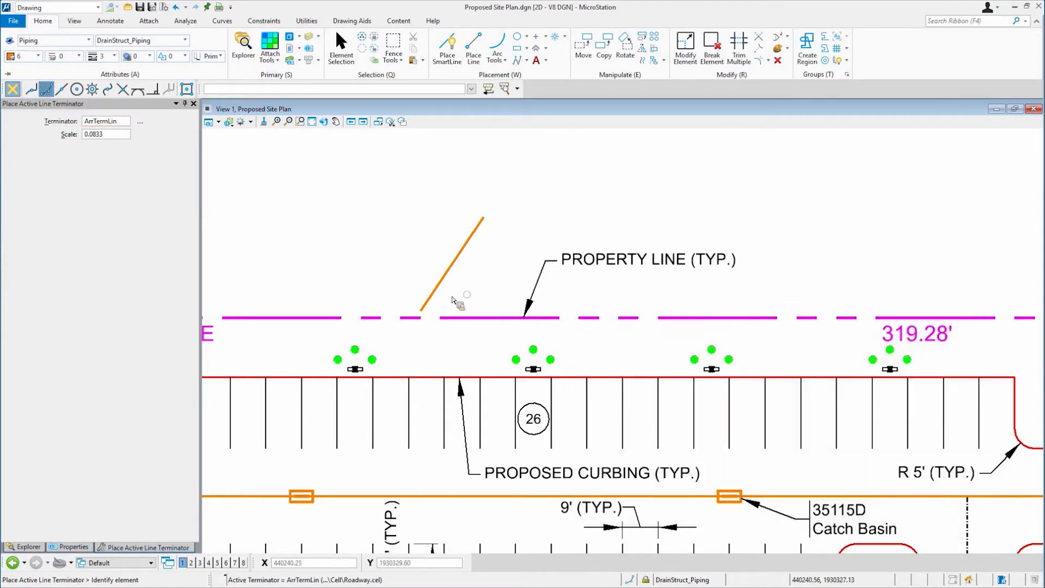
click(443, 311)
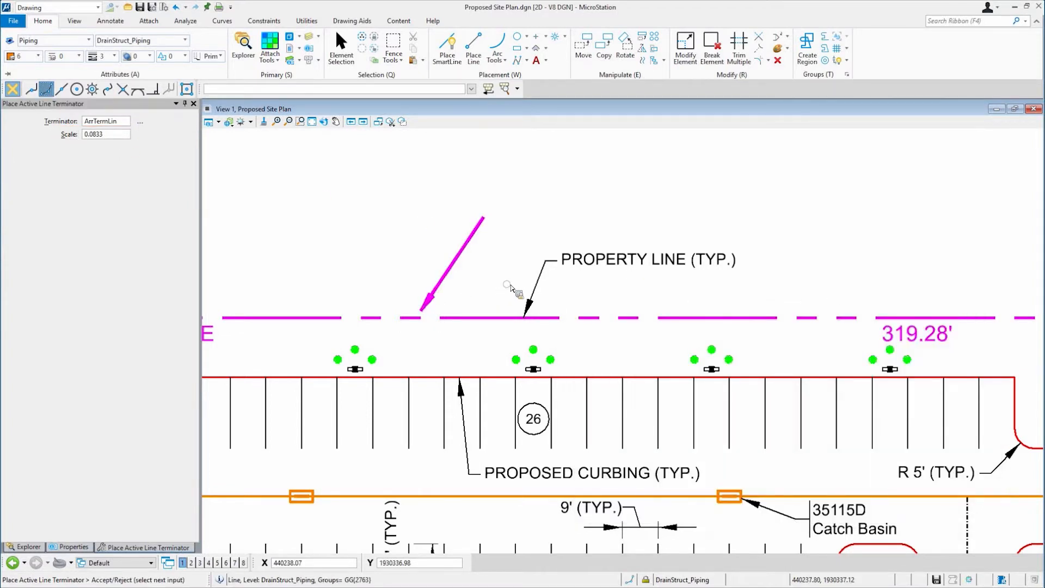
click(451, 267)
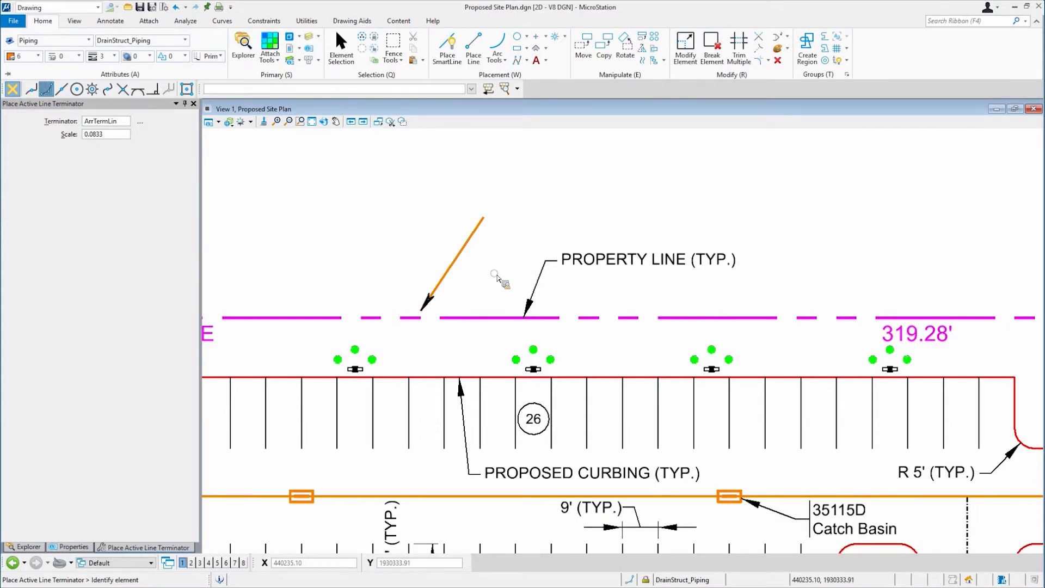
mouse_move(496, 280)
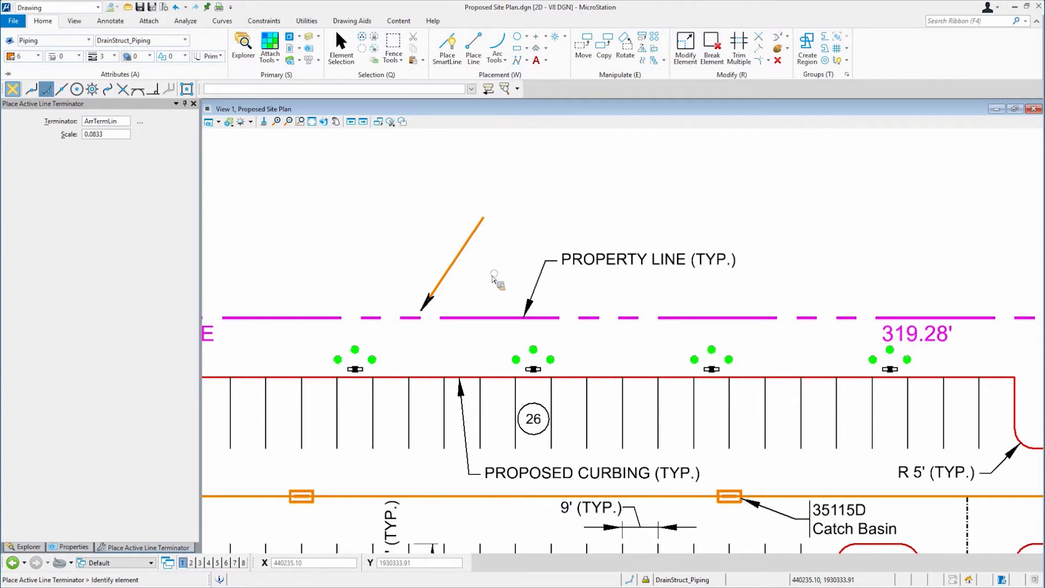
Step: Move the arrowed leader line further right along the property line
right_click(493, 277)
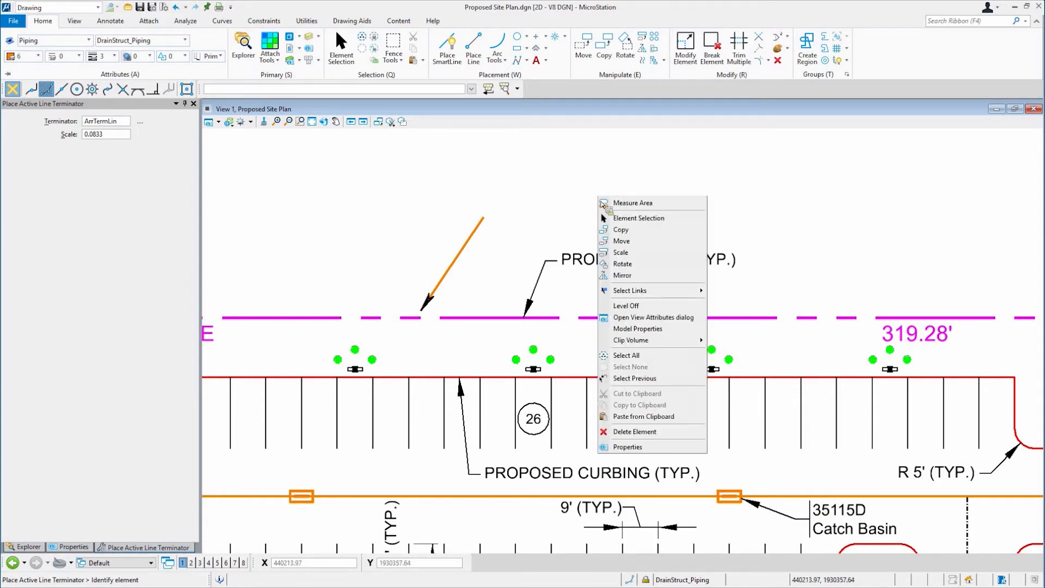
mouse_move(622, 241)
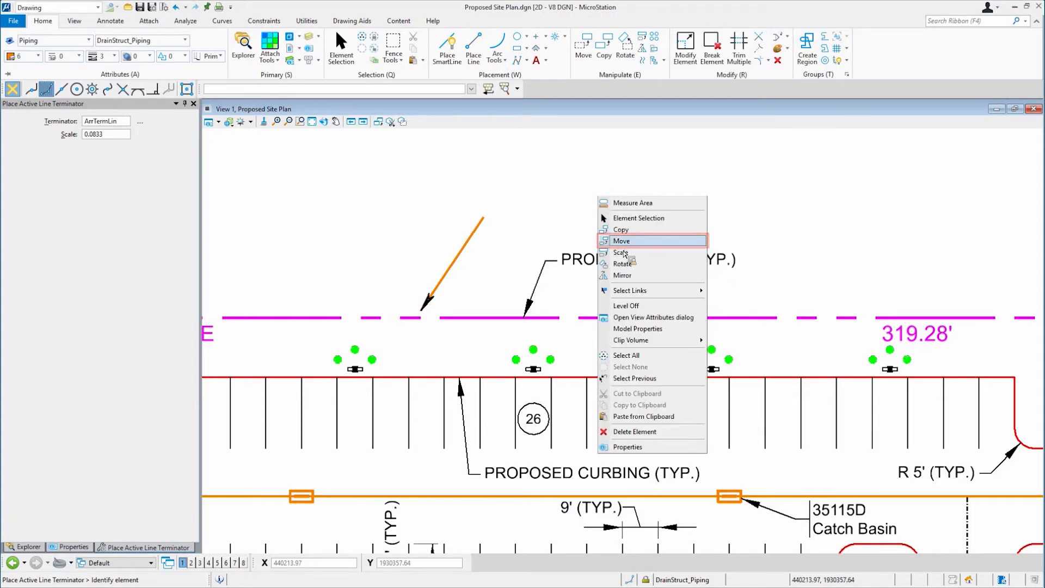
click(622, 240)
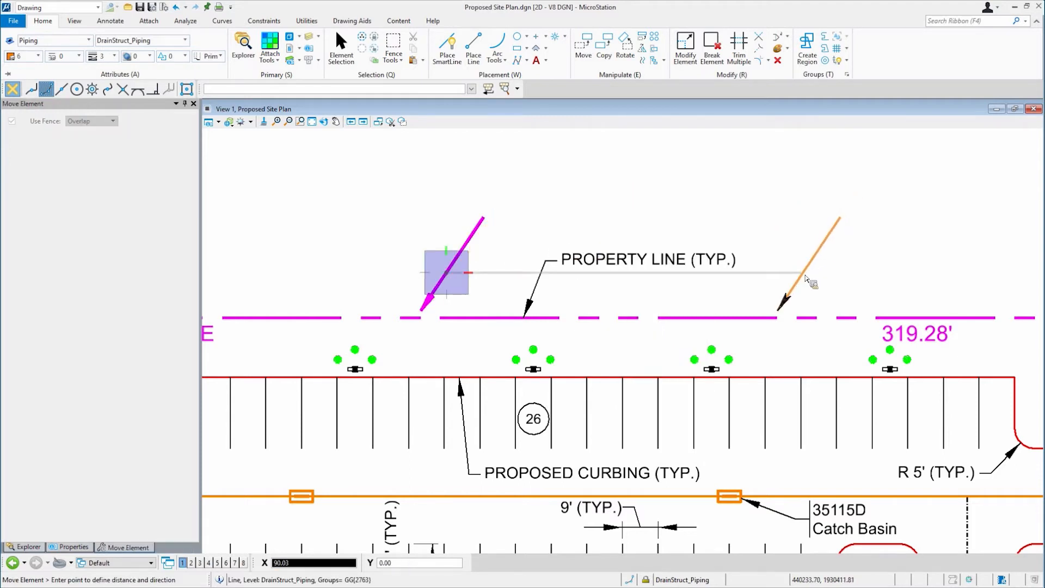
click(806, 278)
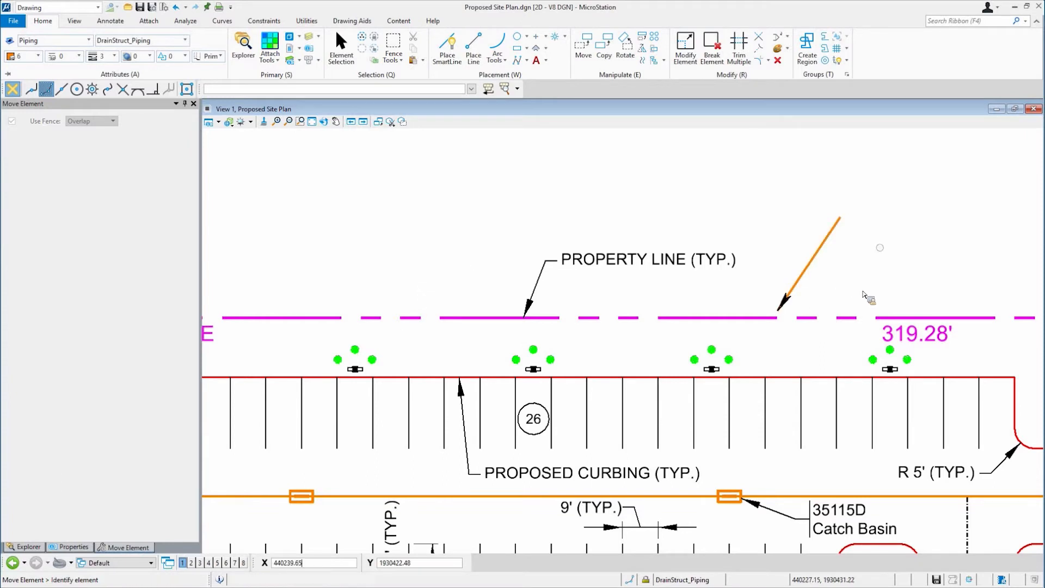
mouse_move(883, 254)
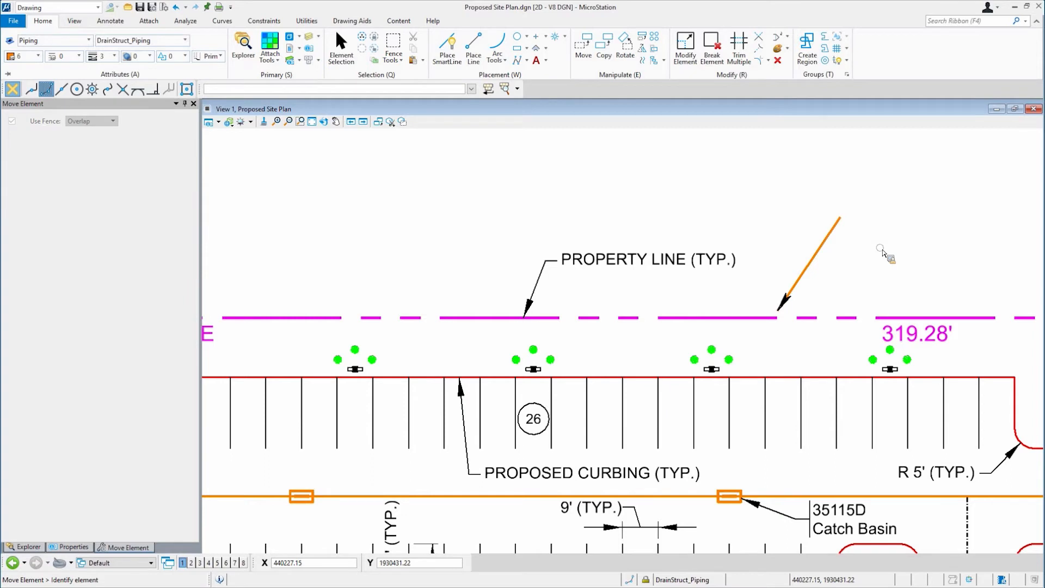
mouse_move(838, 235)
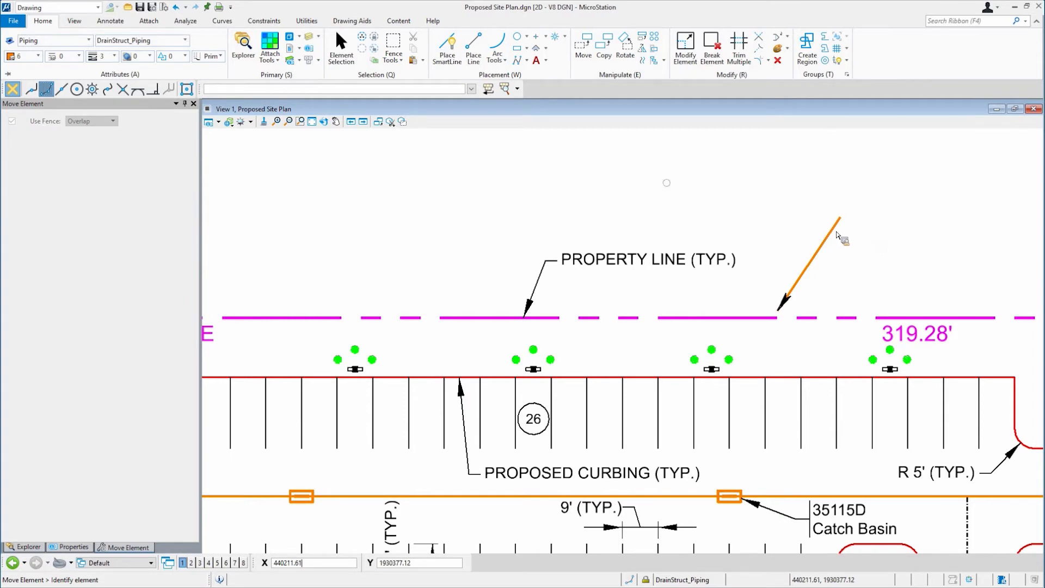
Step: Activate Modify Element to reshape the leader line's endpoints
click(684, 48)
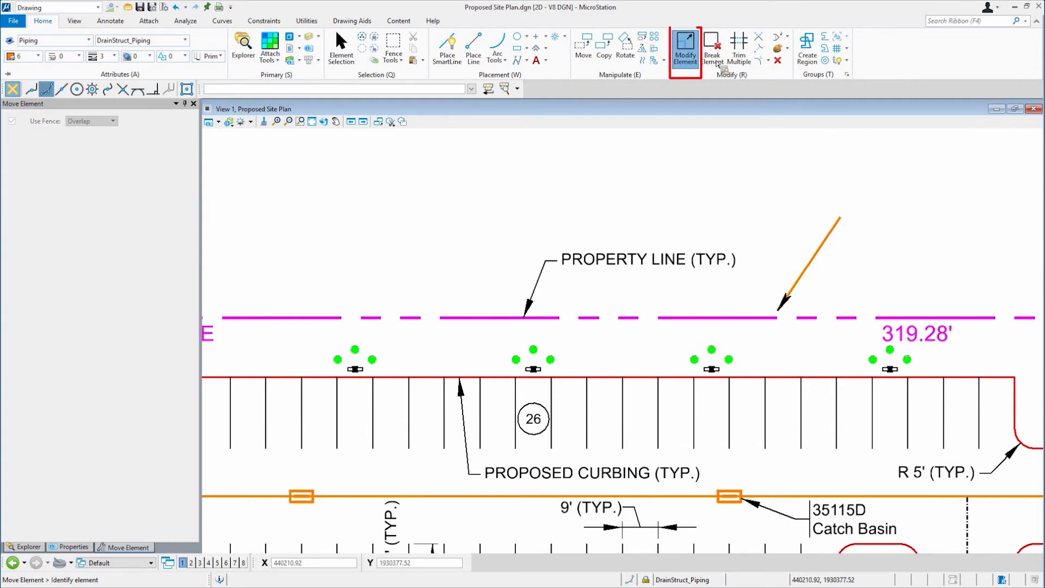
click(684, 49)
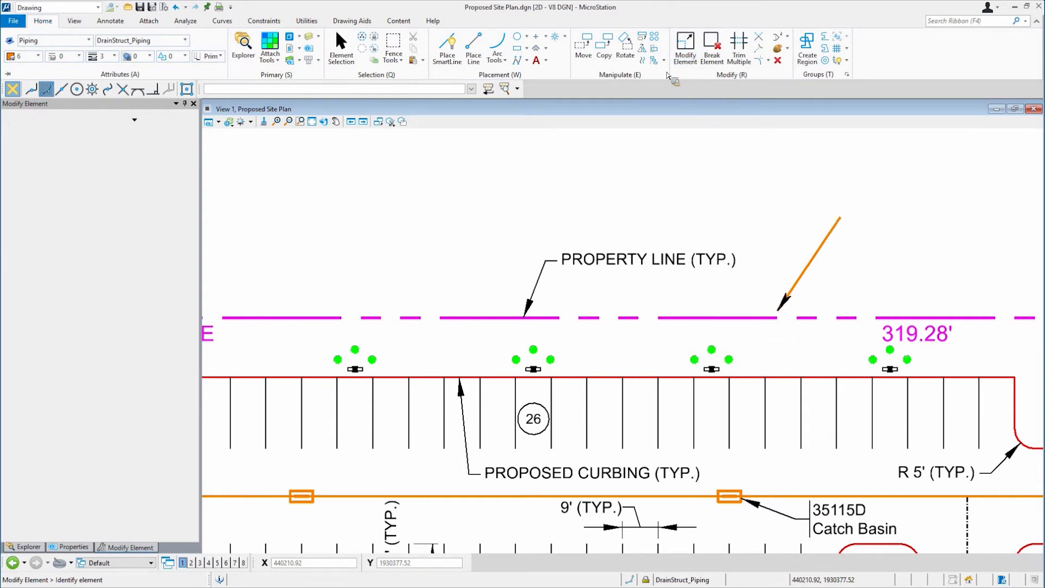
mouse_move(849, 226)
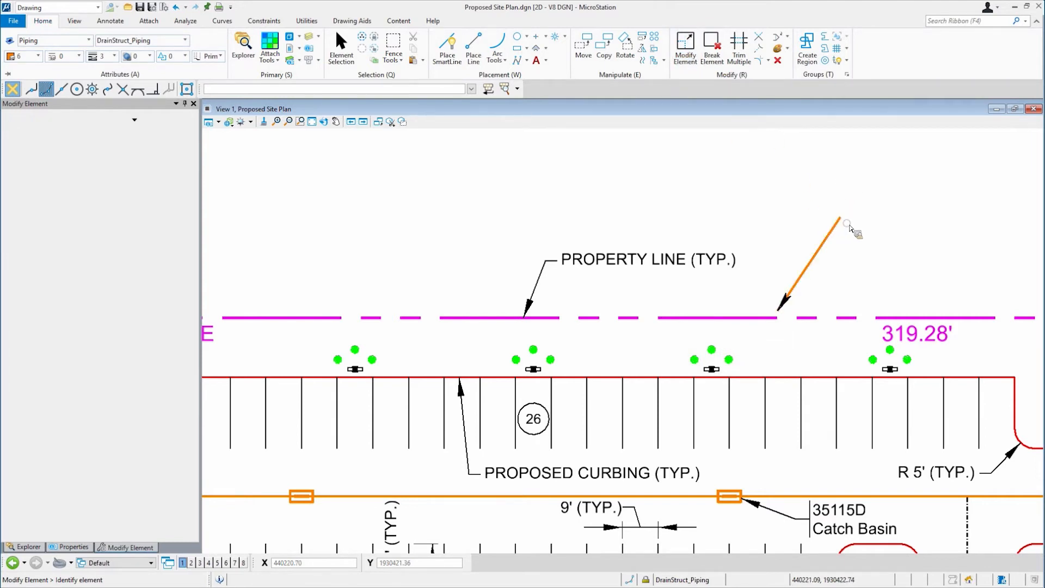